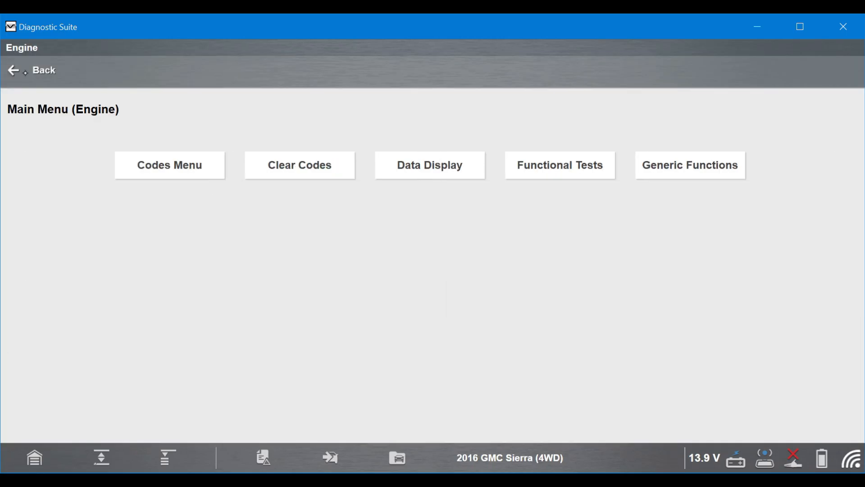
Step: Display the three stored engine trouble codes via the Codes Menu
left_click(169, 164)
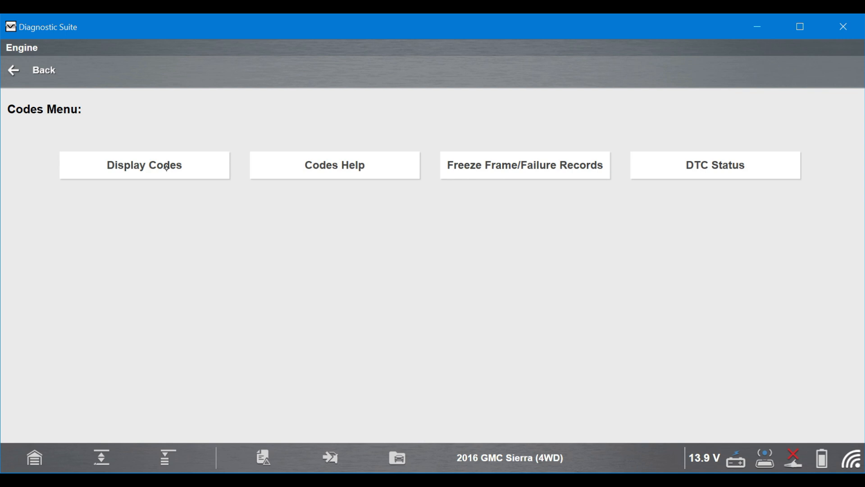
left_click(144, 165)
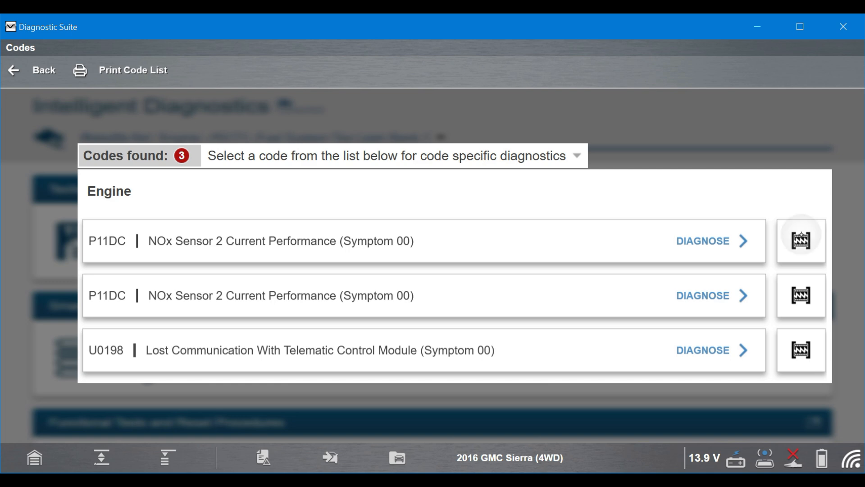
left_click(707, 240)
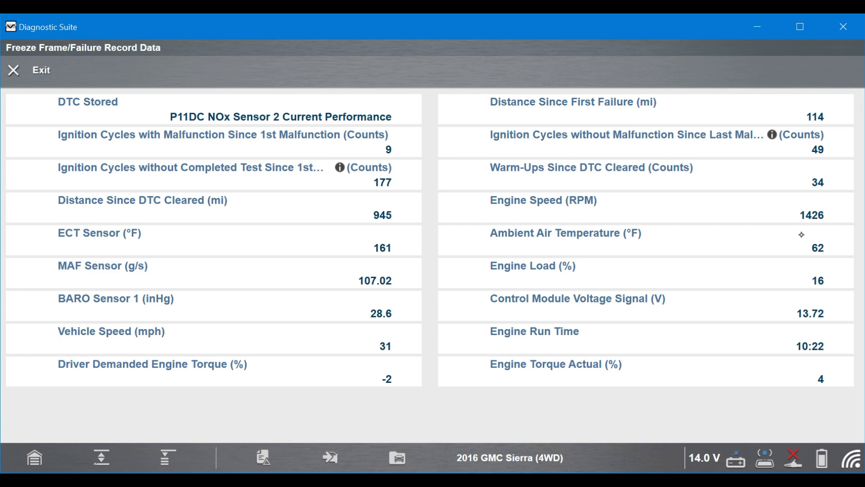
left_click(13, 71)
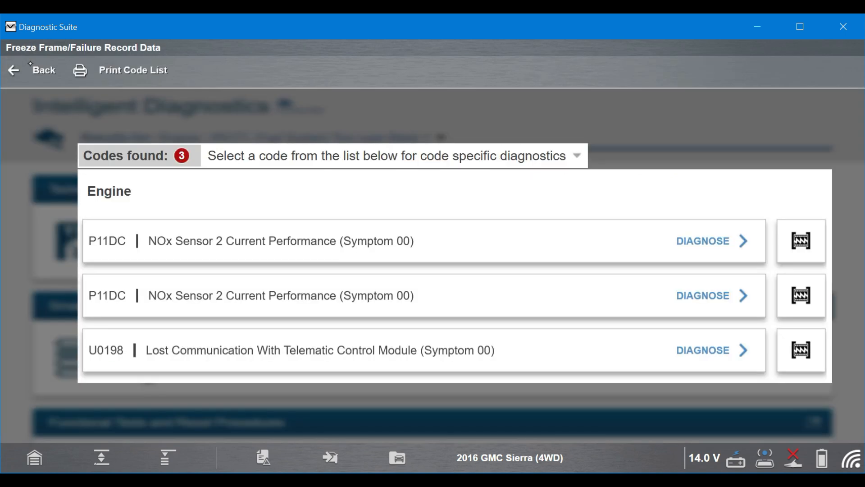
Step: Scroll through the second P11DC freeze-frame record, then open the engine Data Display menu
left_click(712, 241)
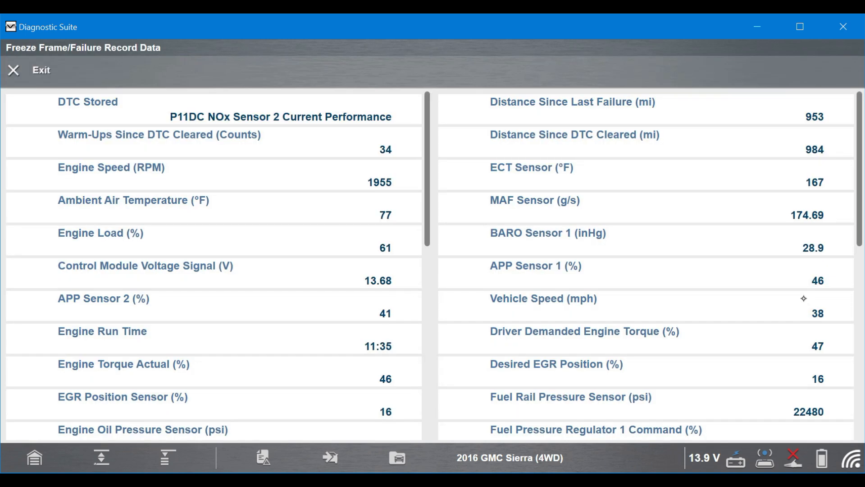
scroll("down", 3)
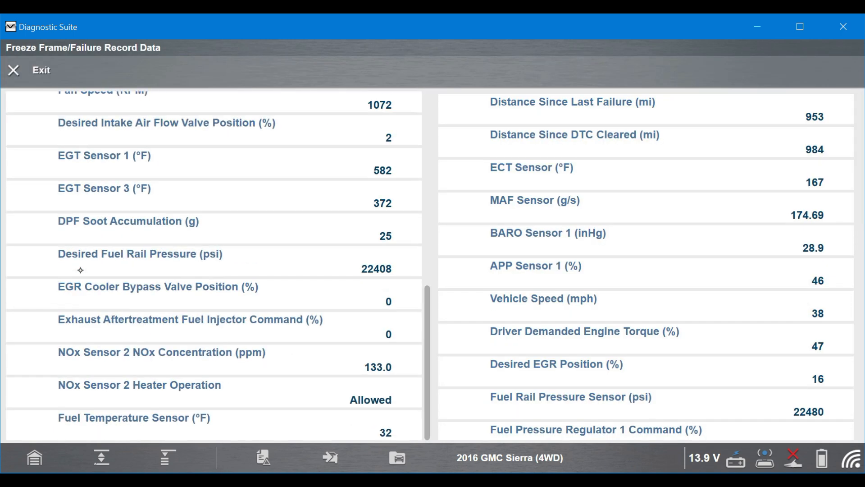
scroll("down", 3)
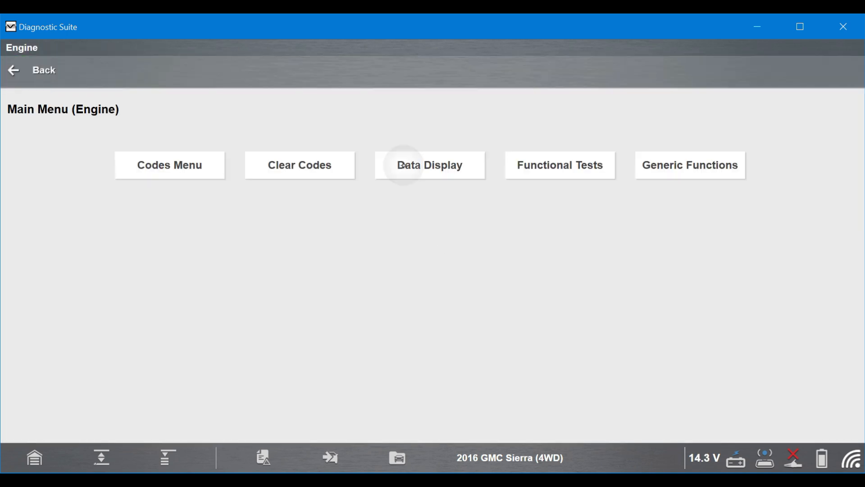
left_click(430, 165)
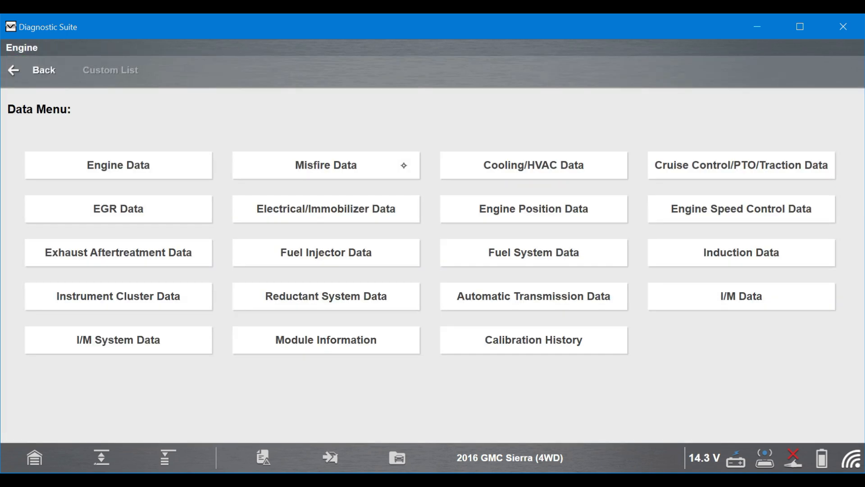